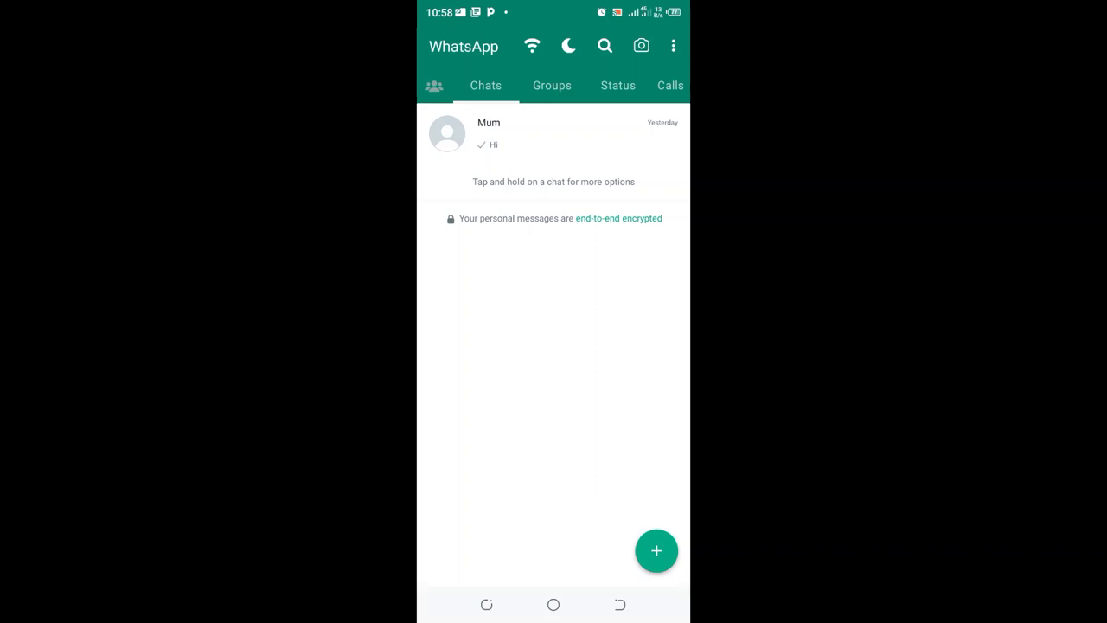
# Open the overflow menu on the GBWhatsApp Chats screen
pyautogui.click(674, 46)
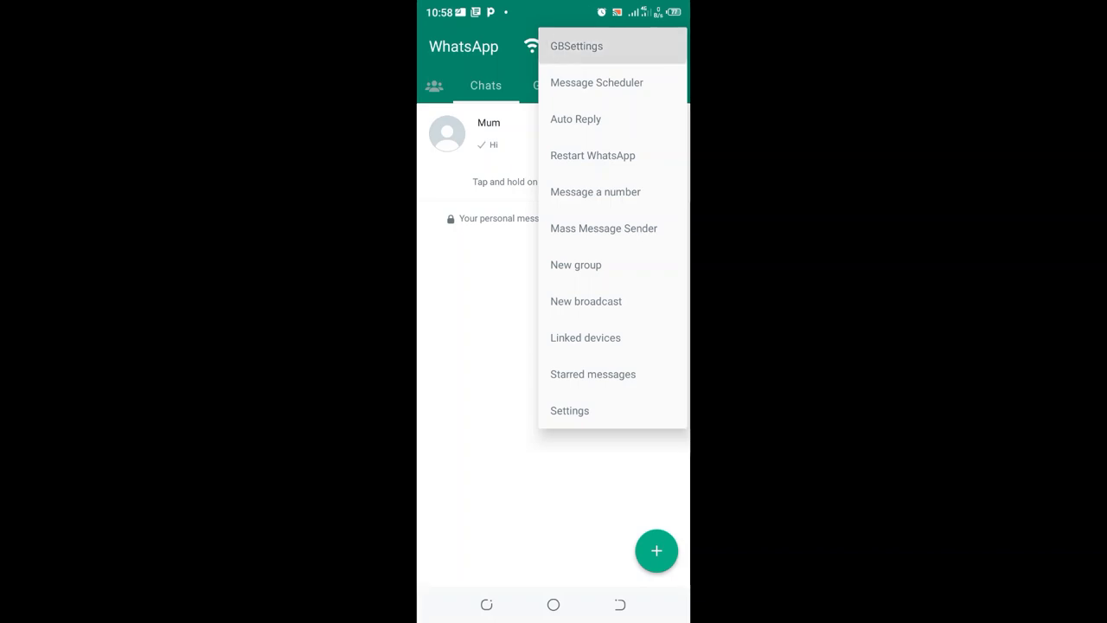
# Open GBSettings and go to the Chat Screen section
pyautogui.click(569, 410)
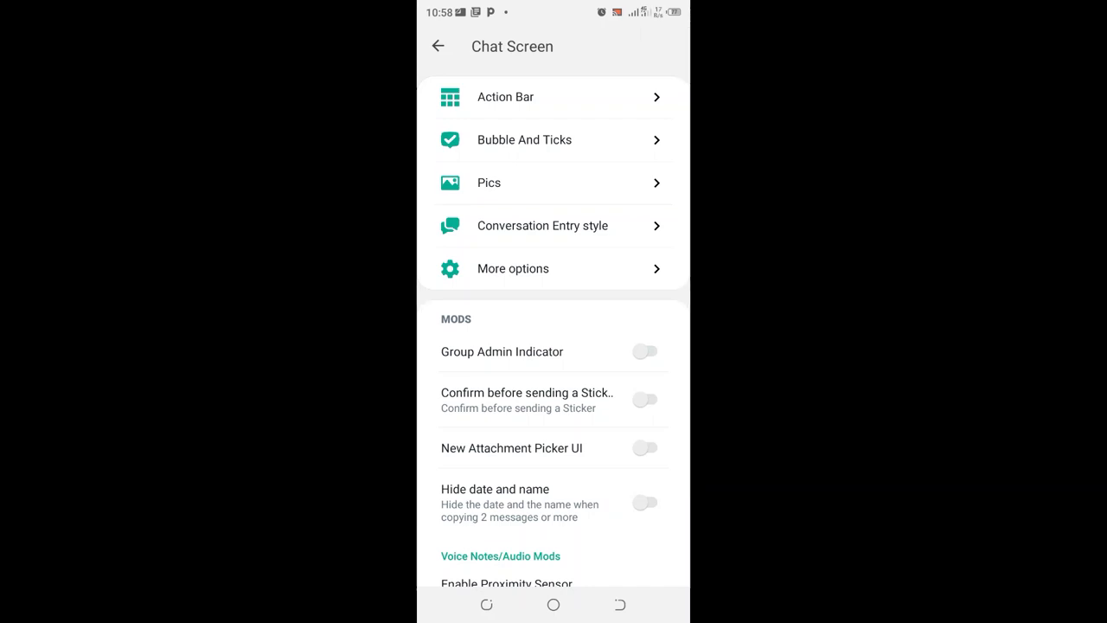
# In Bubble And Ticks, adjust the Message Text Size slider, ending at 12sp
pyautogui.click(525, 139)
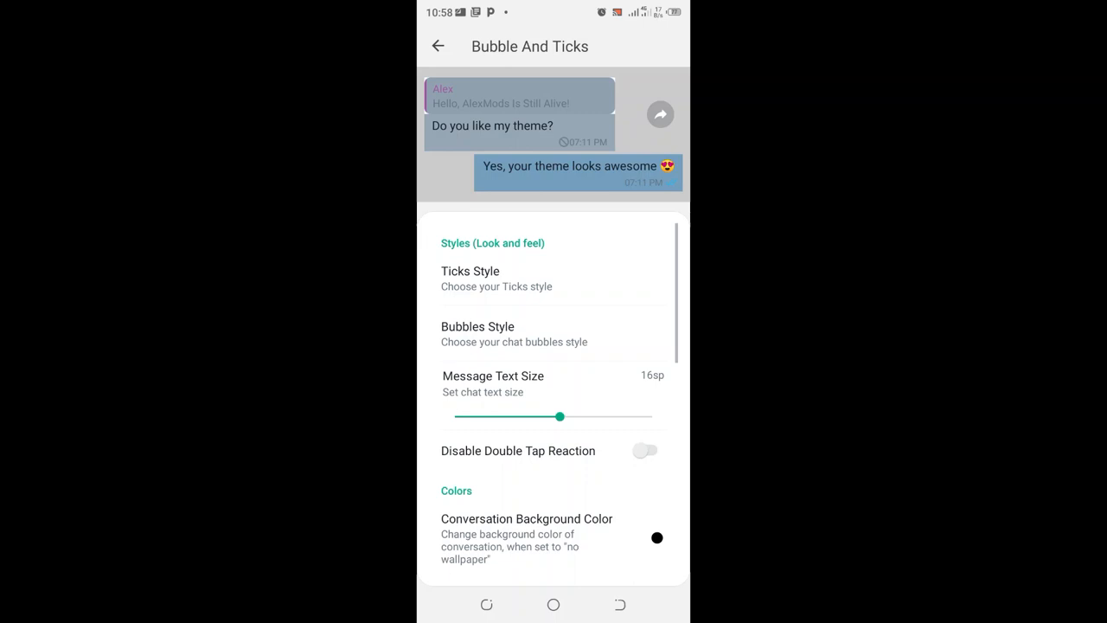
pyautogui.scroll(3)
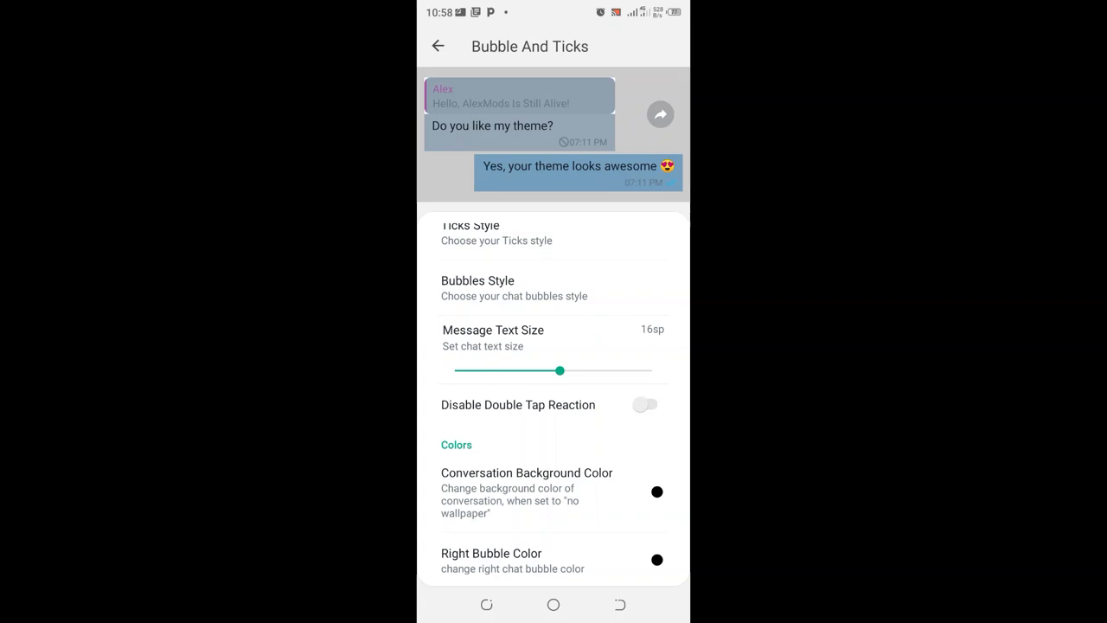
pyautogui.moveTo(560, 371); pyautogui.dragTo(579, 370)
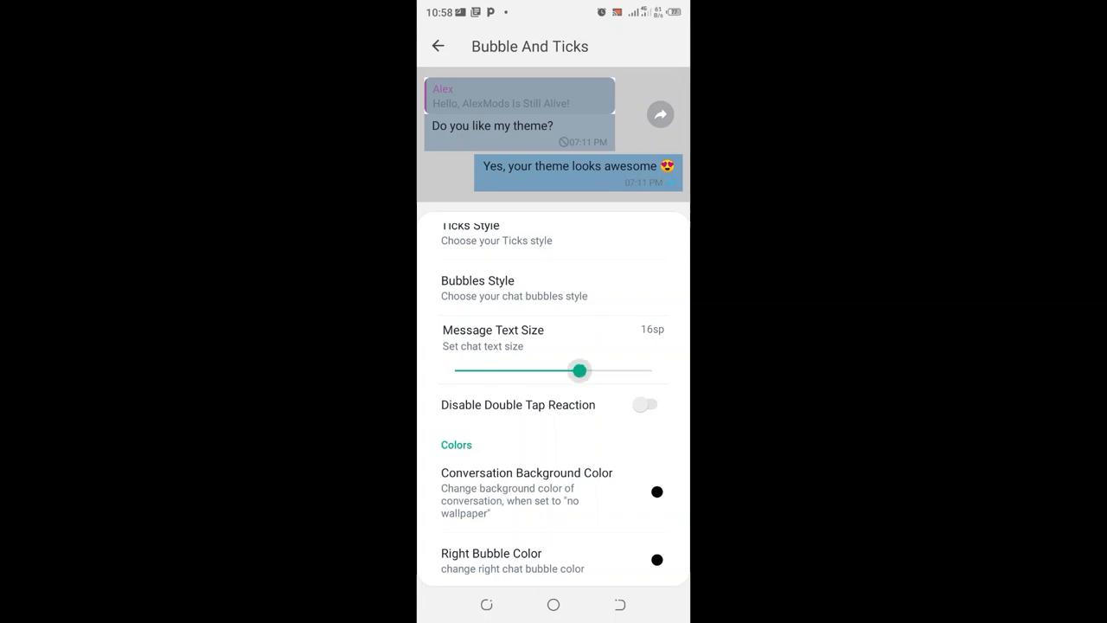
pyautogui.moveTo(580, 371); pyautogui.dragTo(586, 396)
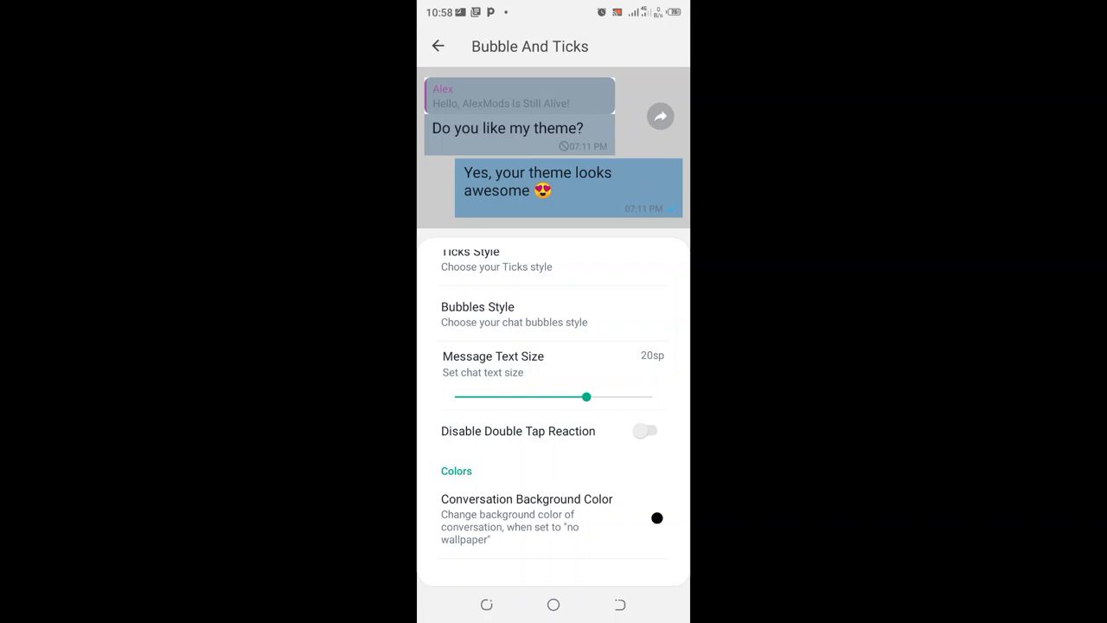
pyautogui.moveTo(586, 397); pyautogui.dragTo(602, 401)
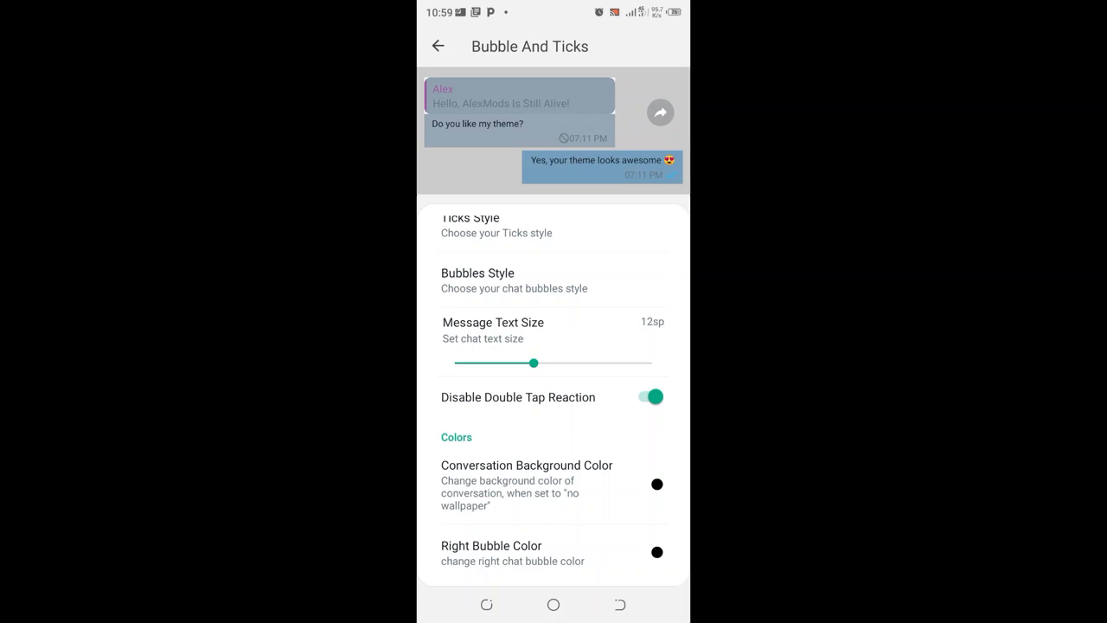
# Try message text sizes of 20sp, 24sp and 30sp, then shrink back to 12sp
pyautogui.moveTo(534, 364); pyautogui.dragTo(601, 397)
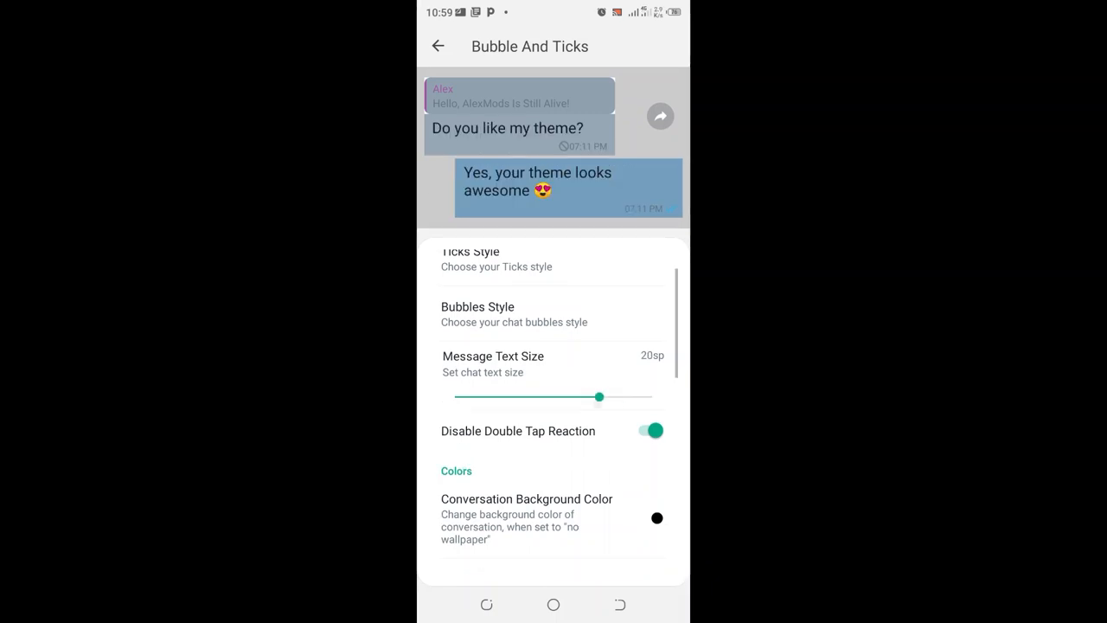
pyautogui.moveTo(600, 397); pyautogui.dragTo(641, 420)
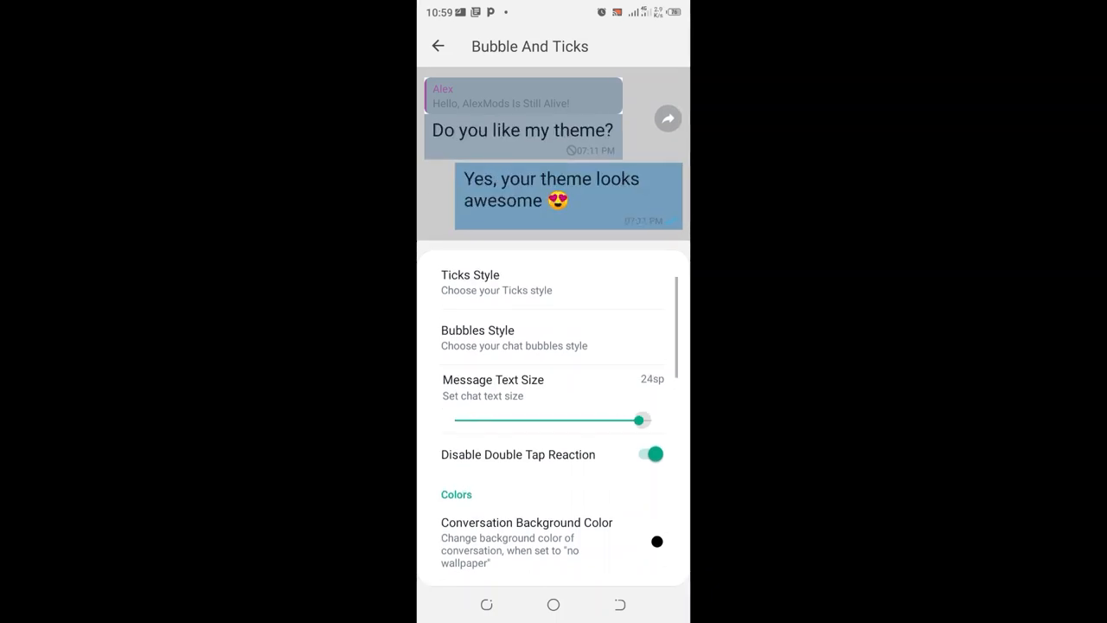
pyautogui.moveTo(640, 420); pyautogui.dragTo(653, 475)
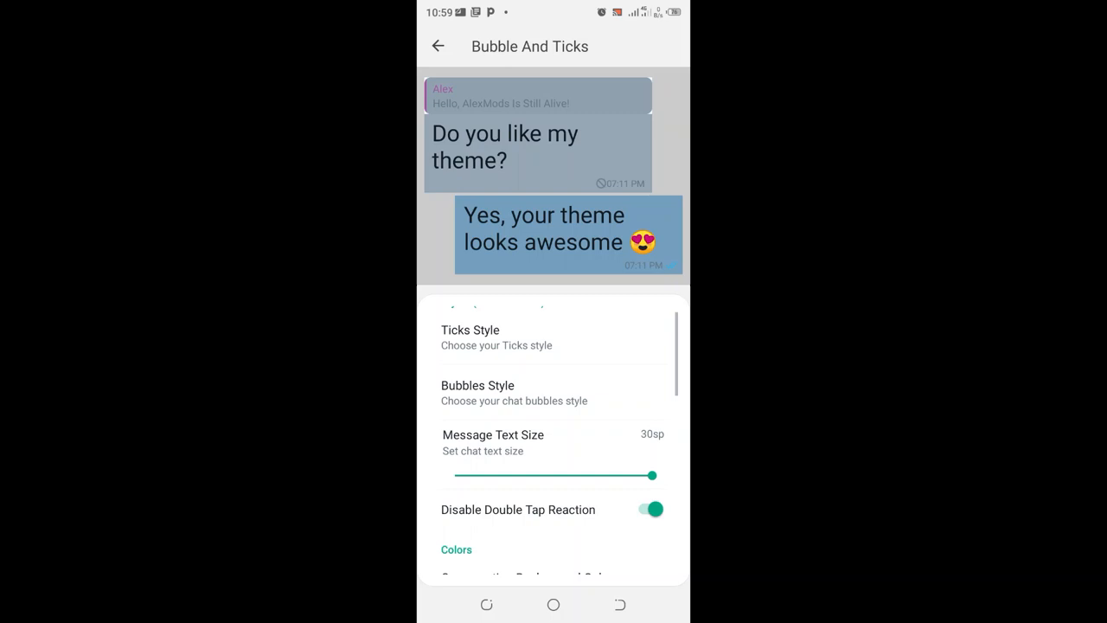
pyautogui.moveTo(654, 475); pyautogui.dragTo(534, 388)
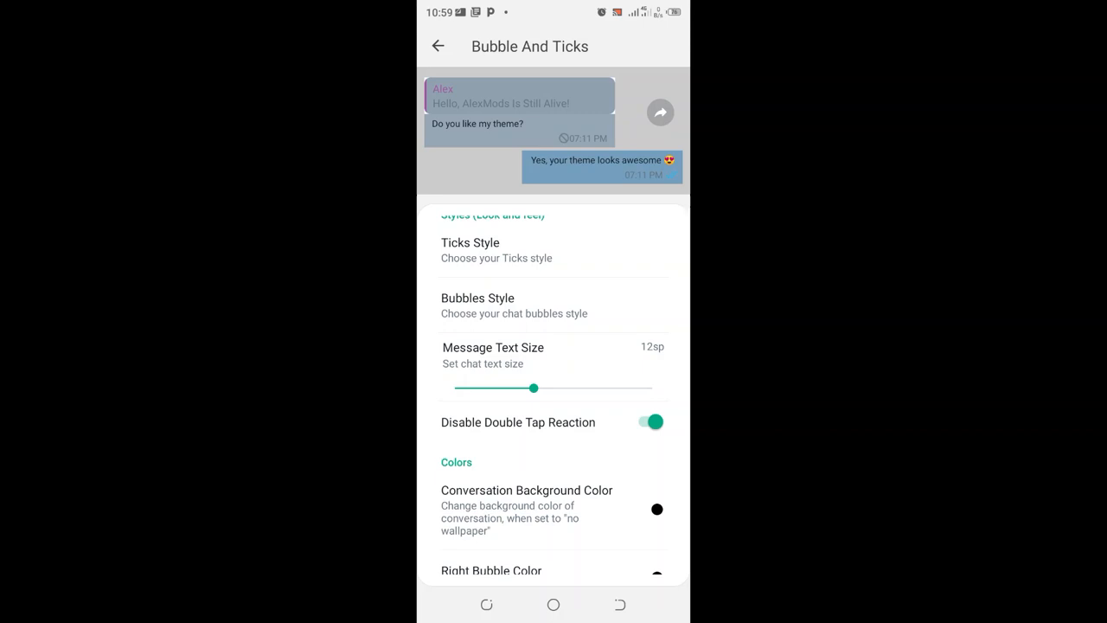
# Set message text size to 19sp and leave Bubble And Ticks
pyautogui.scroll(3)
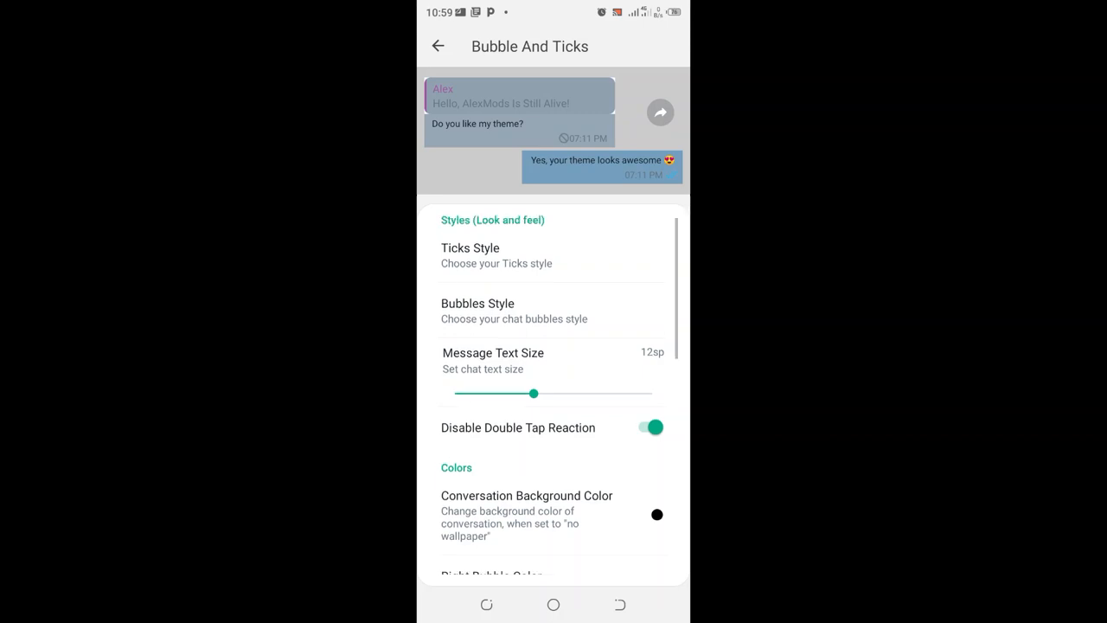
pyautogui.moveTo(534, 394); pyautogui.dragTo(580, 424)
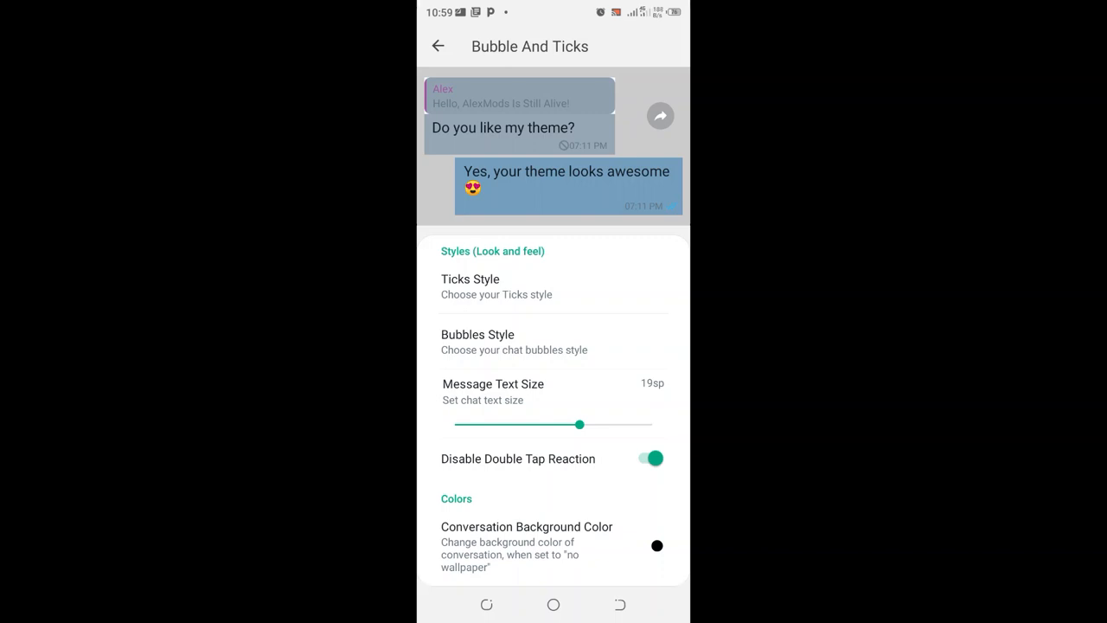
pyautogui.click(438, 46)
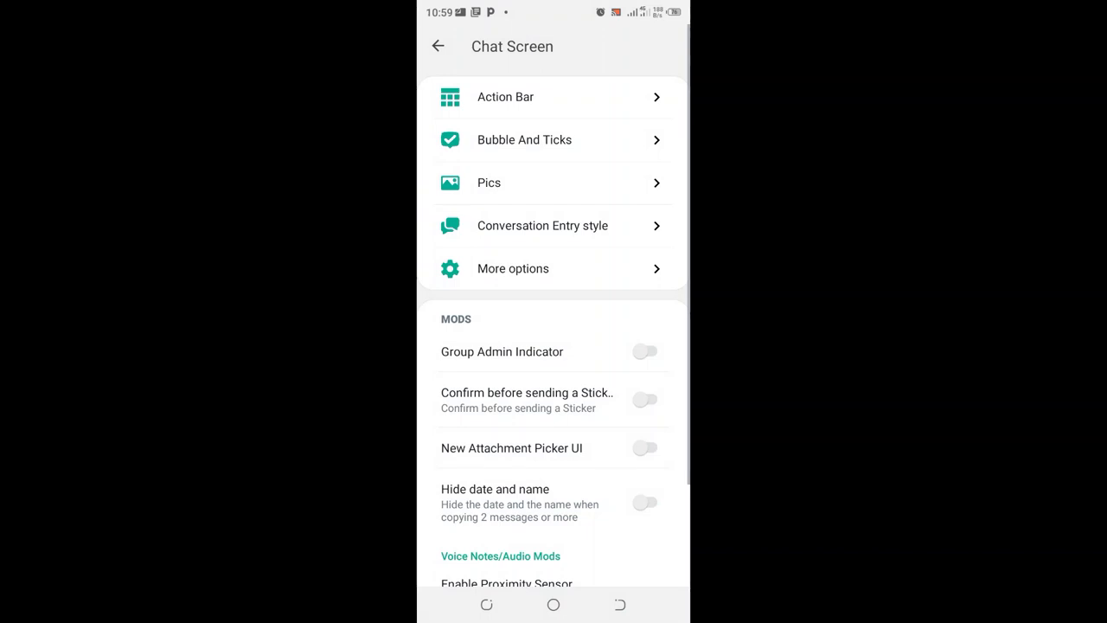
# Back out of Chat Screen to the main GB Settings list
pyautogui.click(437, 46)
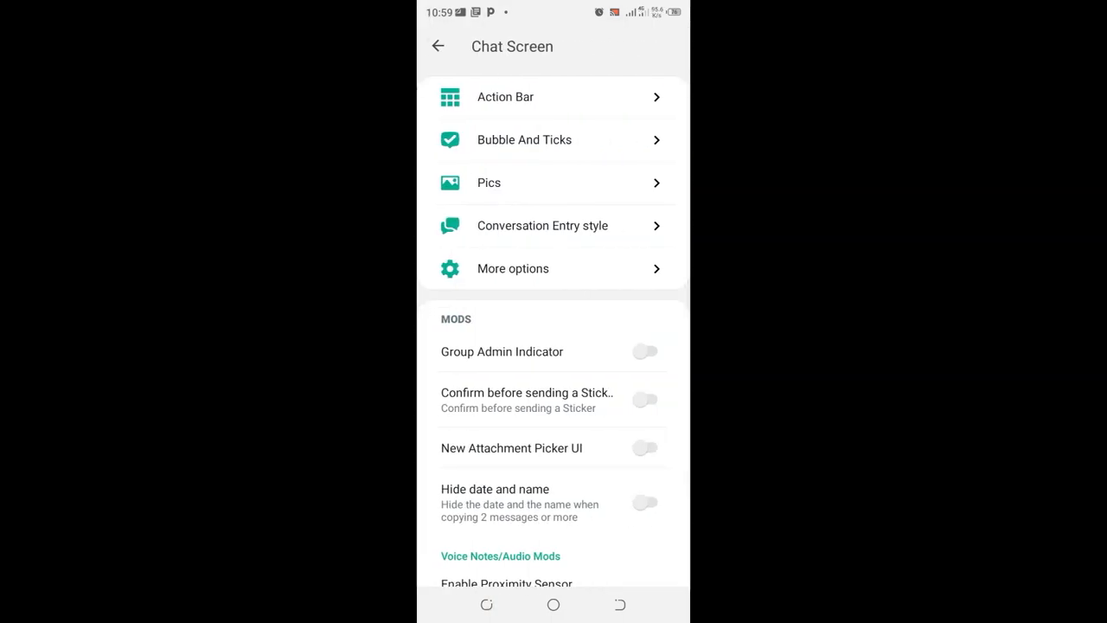
pyautogui.click(438, 46)
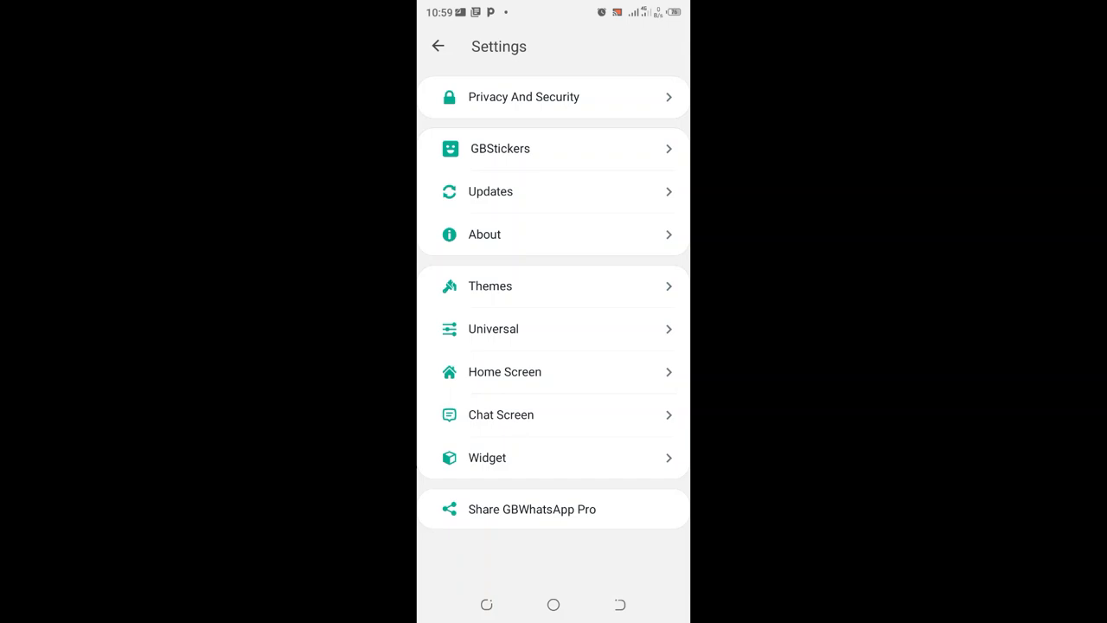